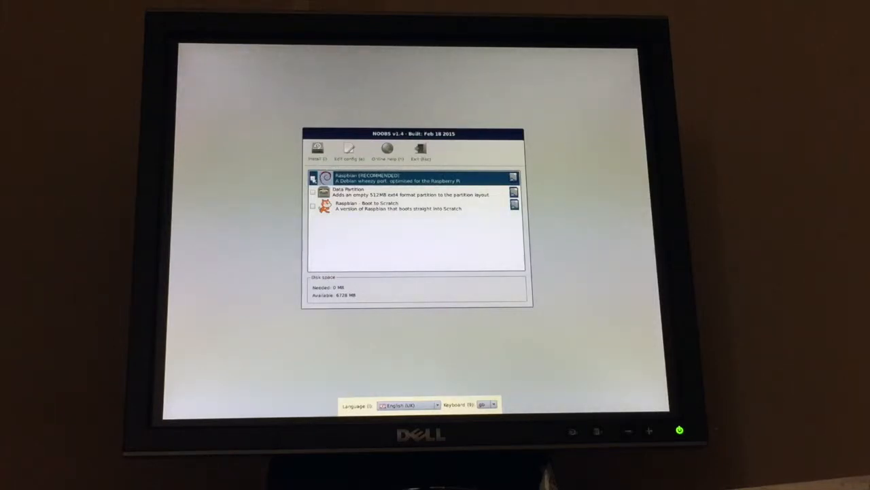
Select Raspbian, Data Partition and Raspbian Boot to Scratch (6037 MB), then start the install
left_click(313, 192)
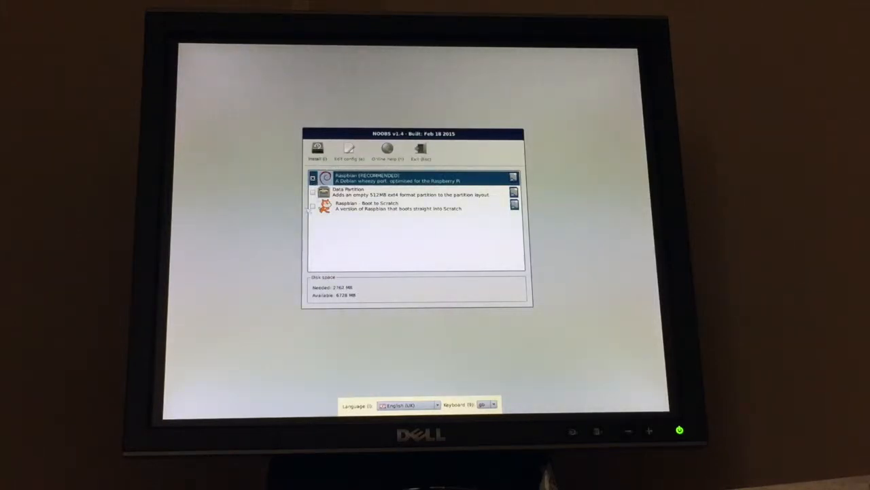
left_click(398, 206)
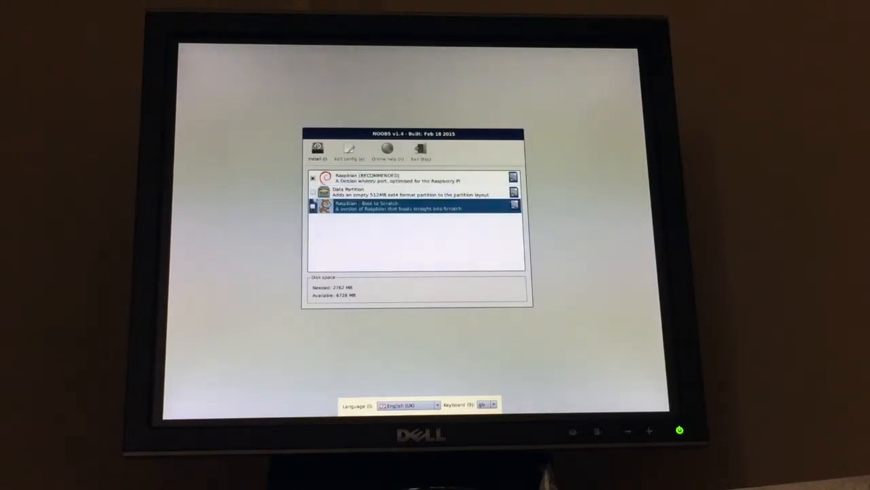
left_click(311, 206)
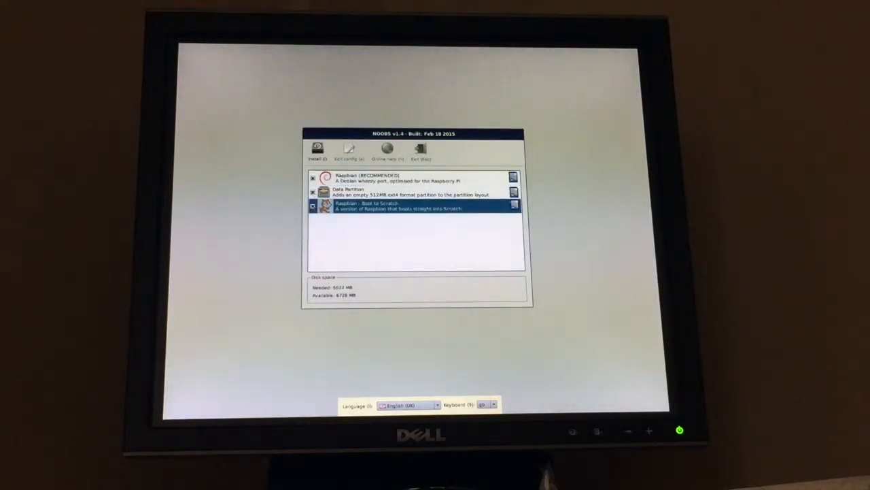
left_click(312, 205)
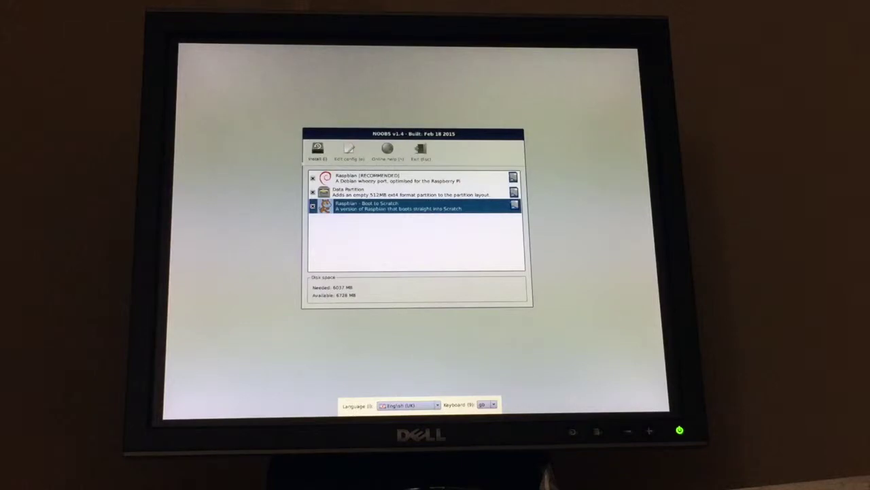
left_click(316, 150)
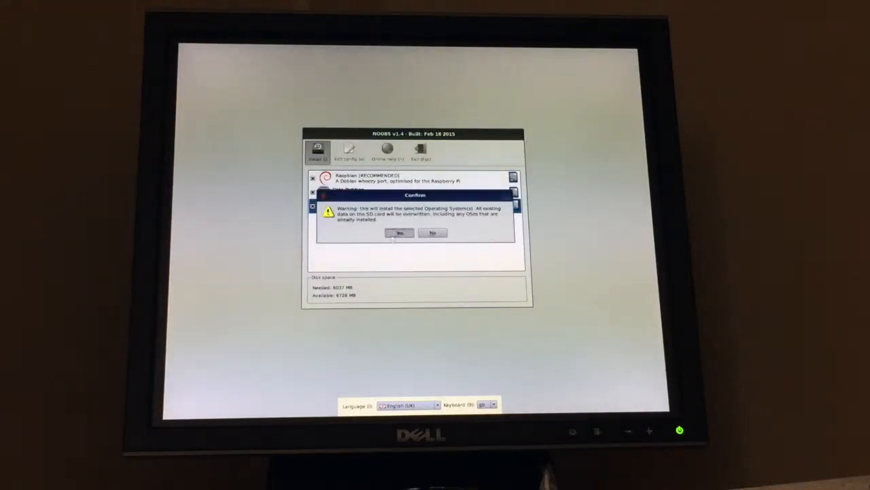
Confirm overwriting the SD card so Raspbian begins writing
left_click(399, 232)
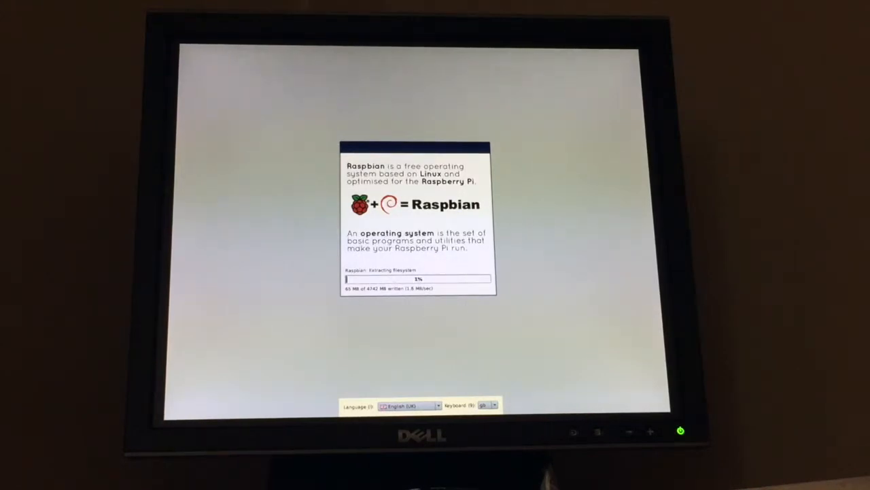
Set the NOOBS interface language to English (US) while installation completes
left_click(435, 405)
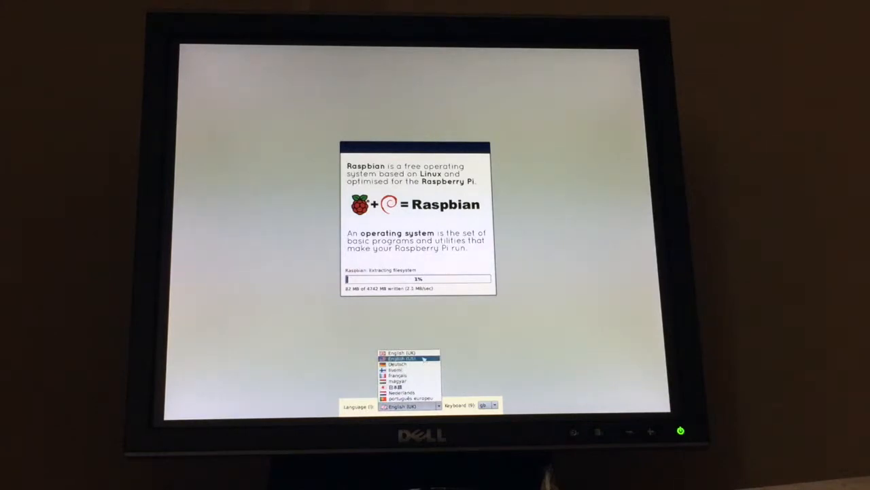
left_click(401, 359)
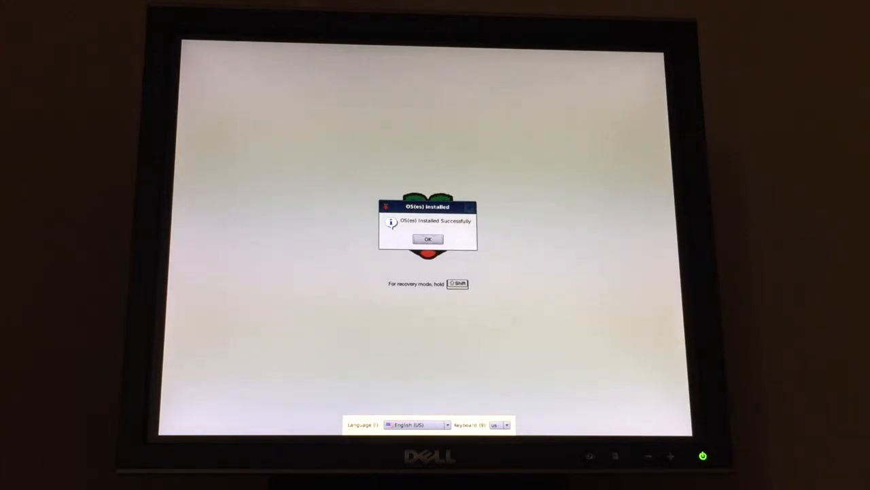
Acknowledge the OS(es) Installed message to reboot into Raspbian
left_click(427, 239)
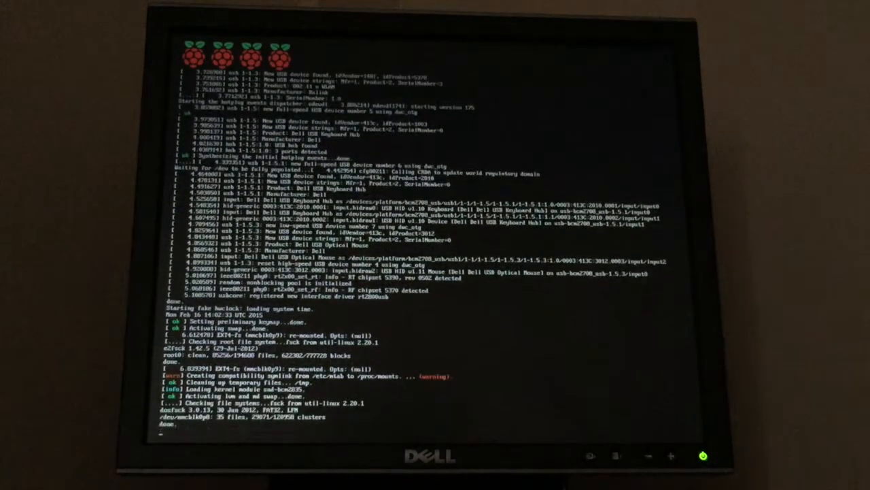
Wait through the first-boot messages until raspi-config appears
scroll("down", 3)
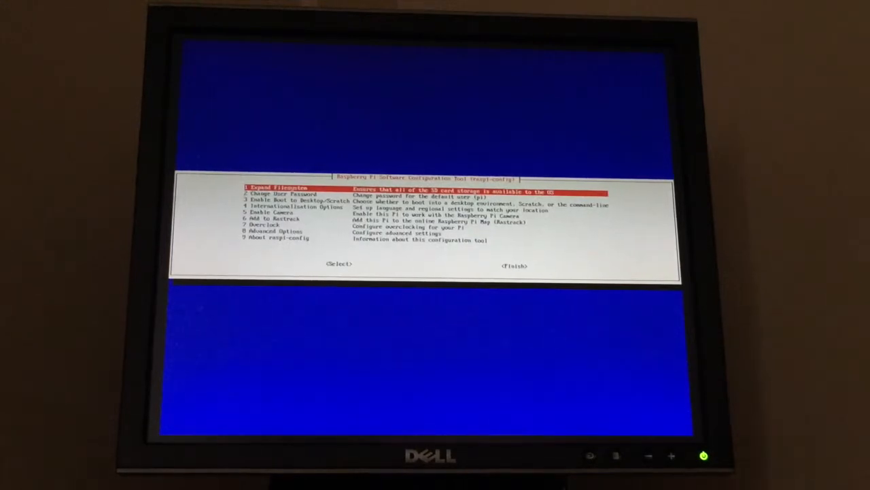
Change the pi user's password, entering and confirming the new one
key("Down")
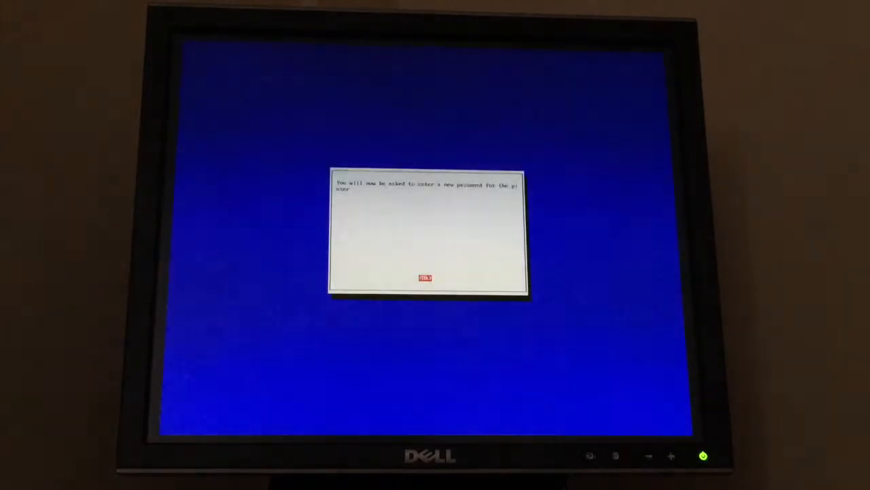
left_click(426, 278)
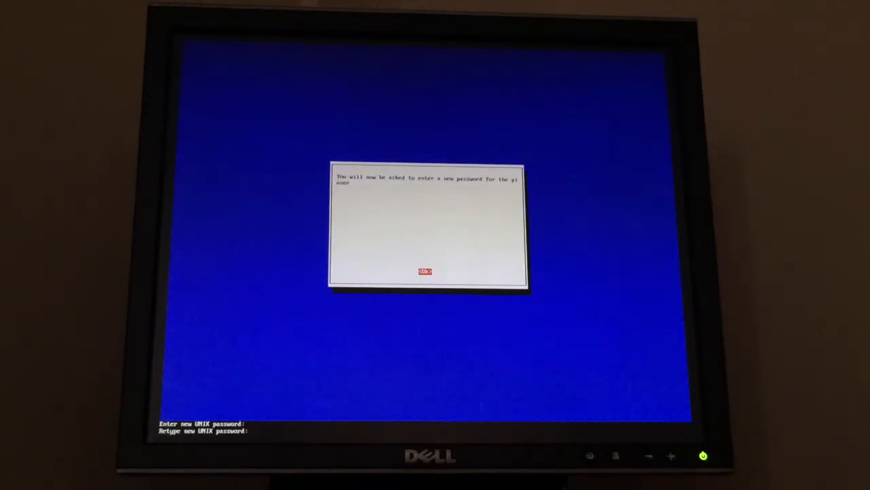
left_click(425, 272)
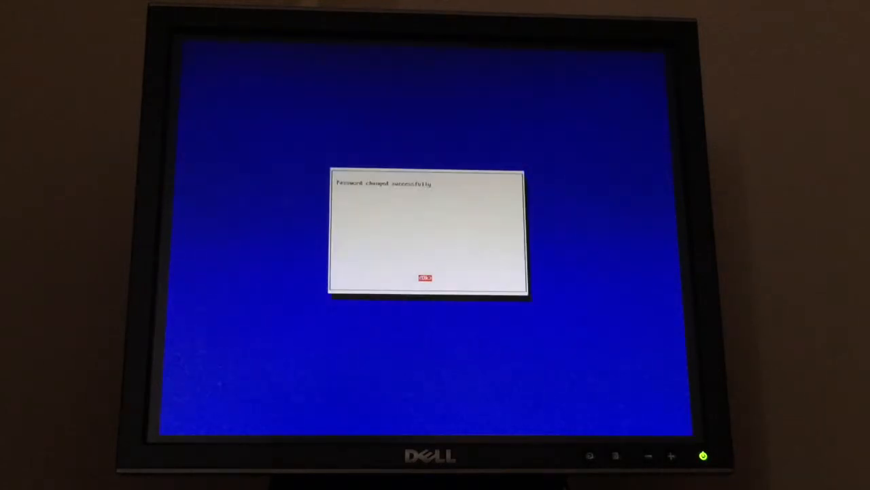
left_click(425, 277)
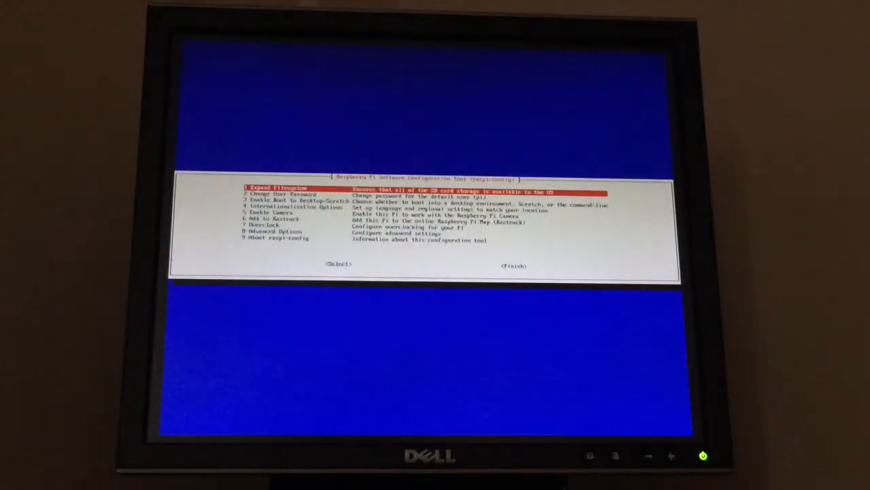
Navigate to '7 Overclock' and open its preset list
key("Down")
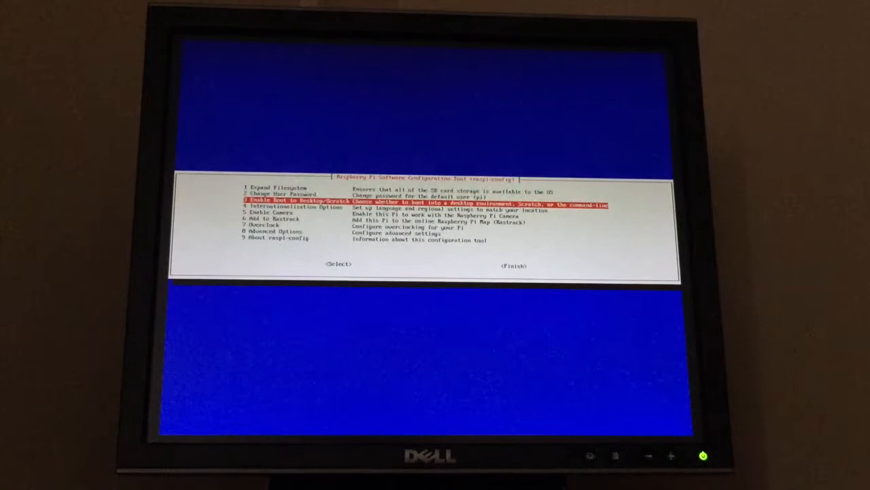
key("Down")
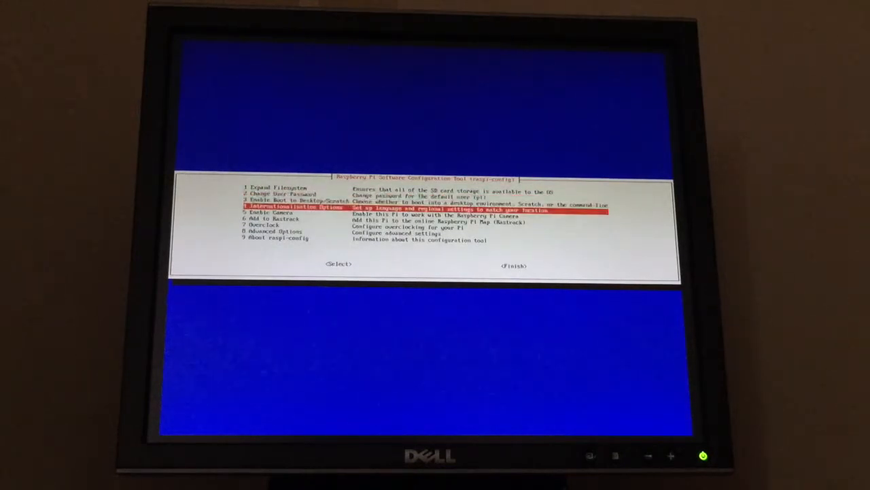
key("Down")
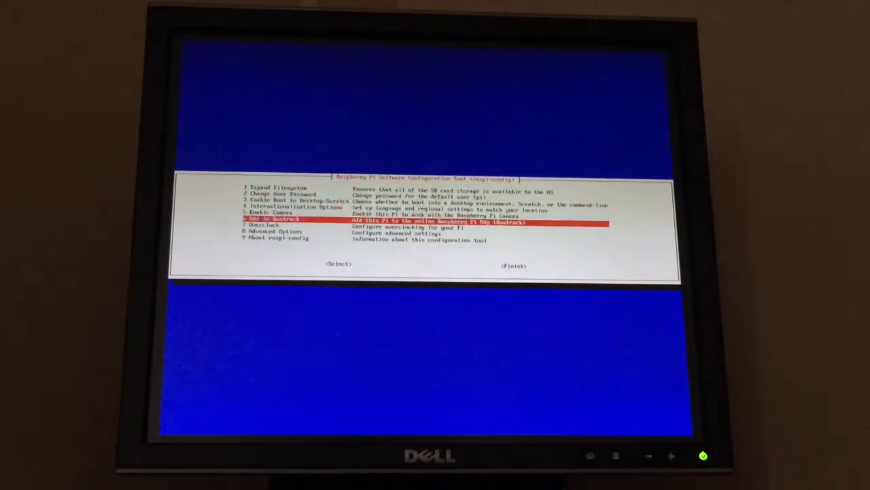
key("Down")
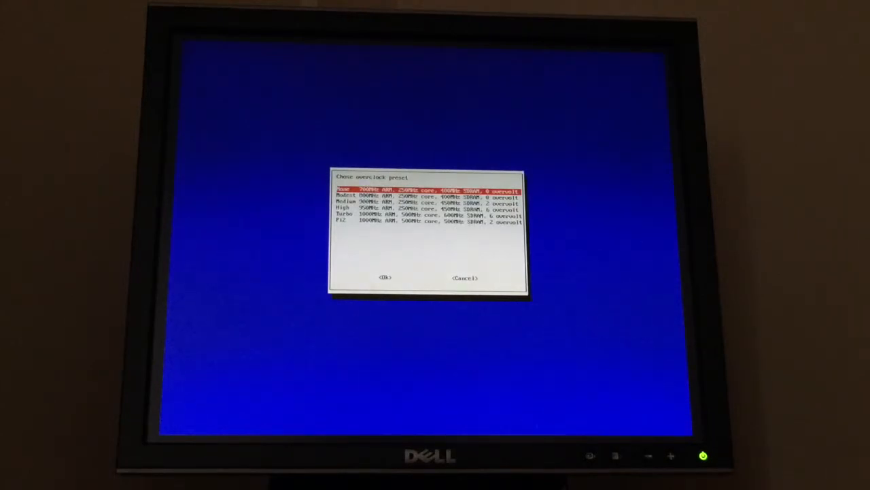
Choose the Modest 800MHz ARM overclock preset and confirm
key("Down")
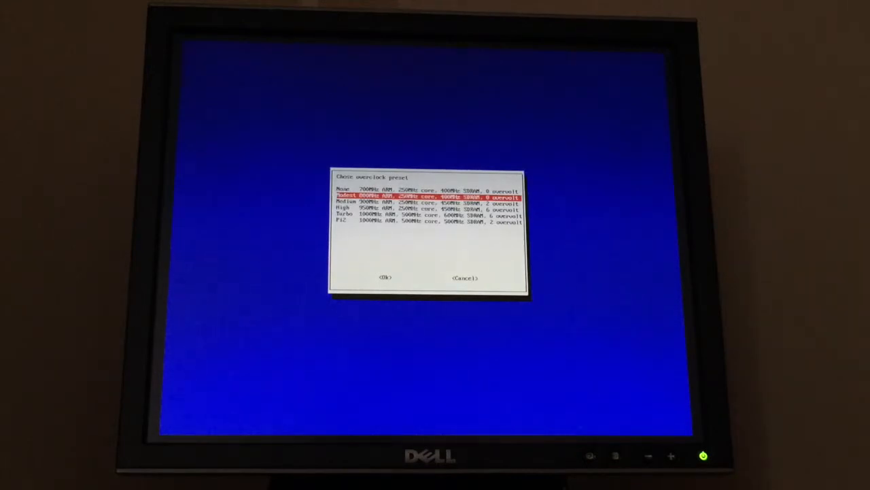
left_click(385, 278)
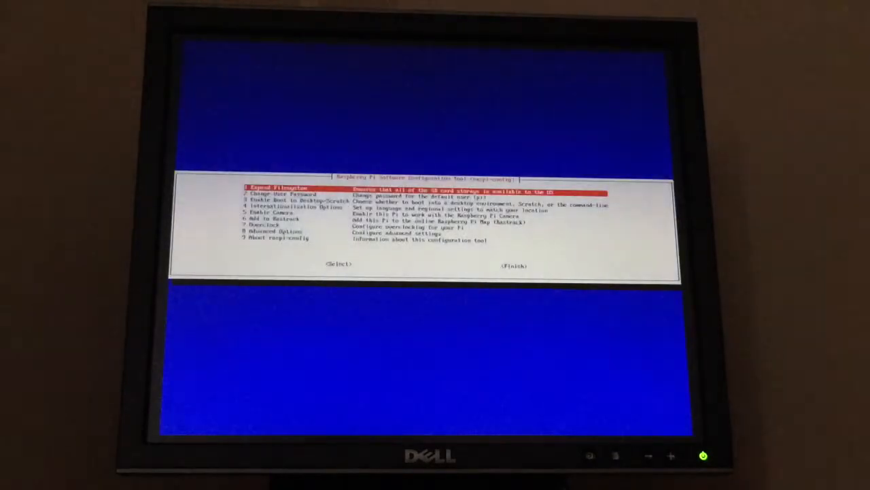
Select Finish in raspi-config and reboot into the Raspbian desktop
key("Down")
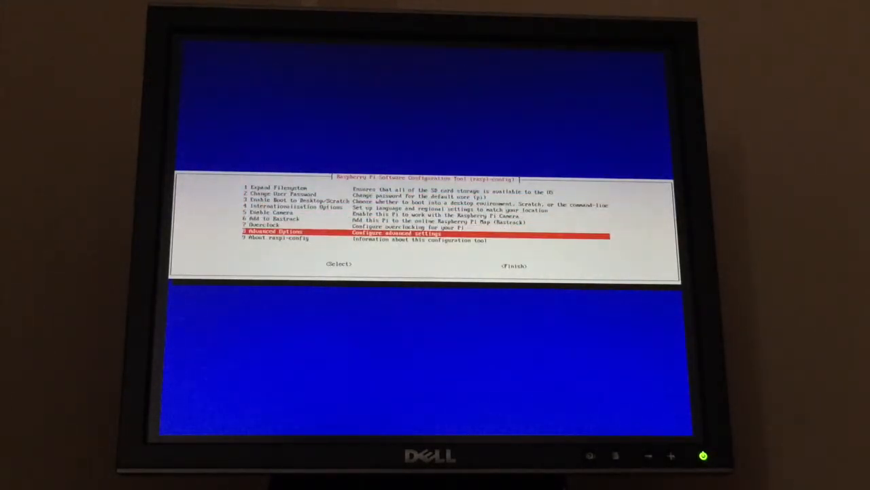
key("Down")
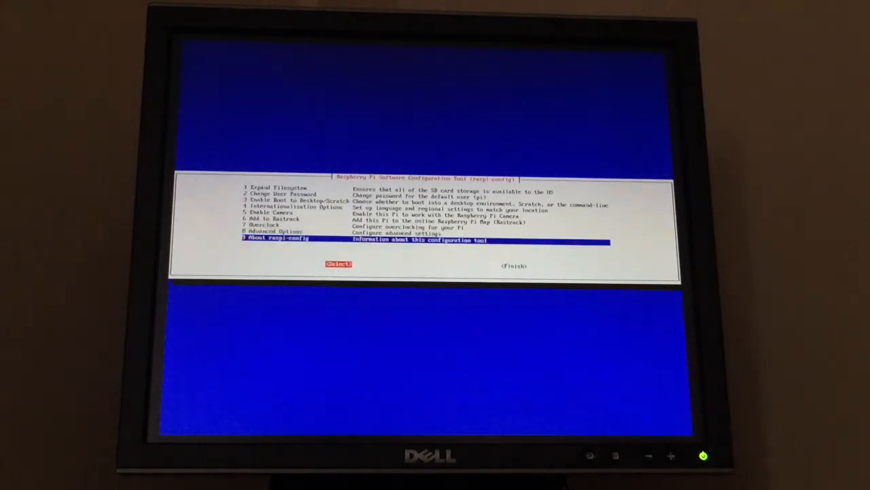
key("Up")
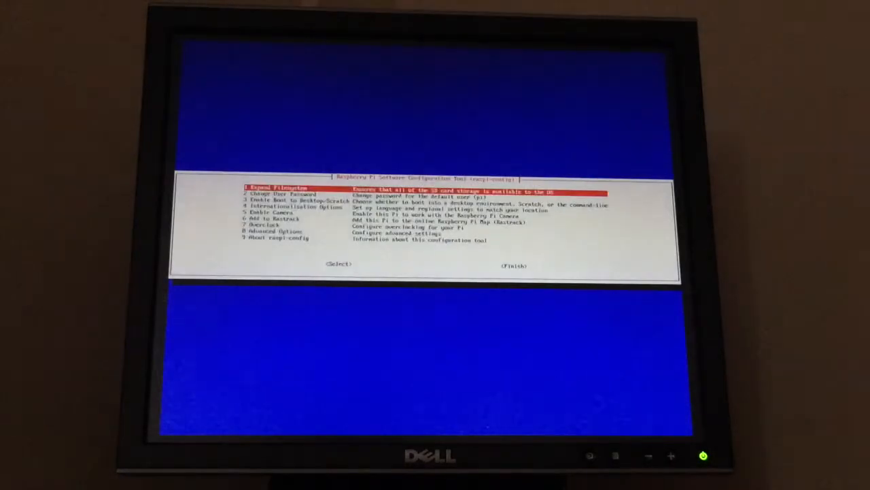
key("Down")
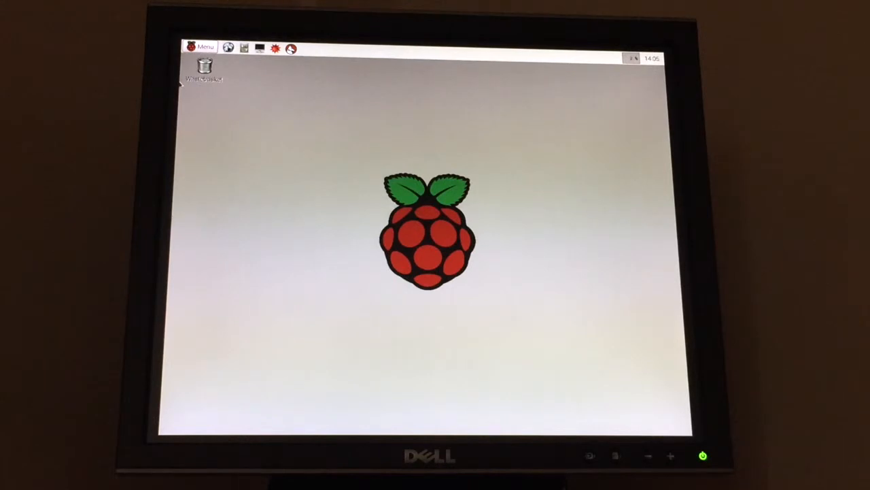
left_click(205, 66)
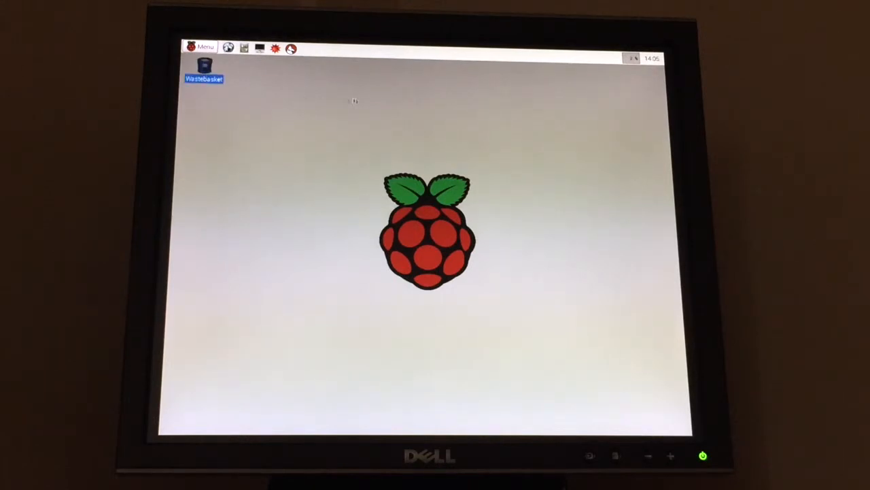
double_click(204, 64)
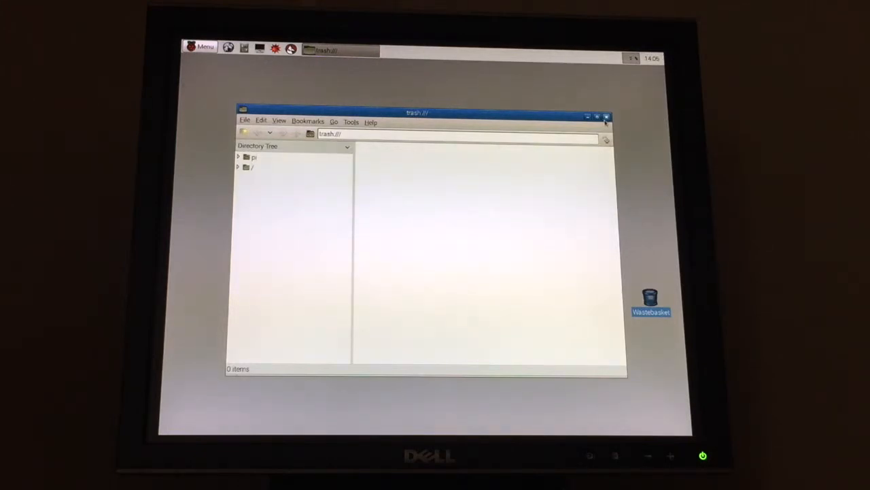
left_click(606, 117)
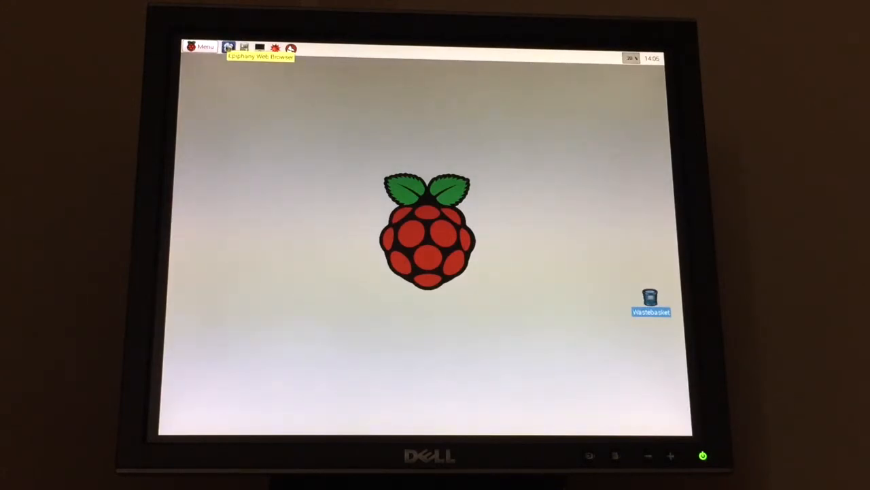
Launch Epiphany and try to load google.com, getting a hostname error
left_click(229, 48)
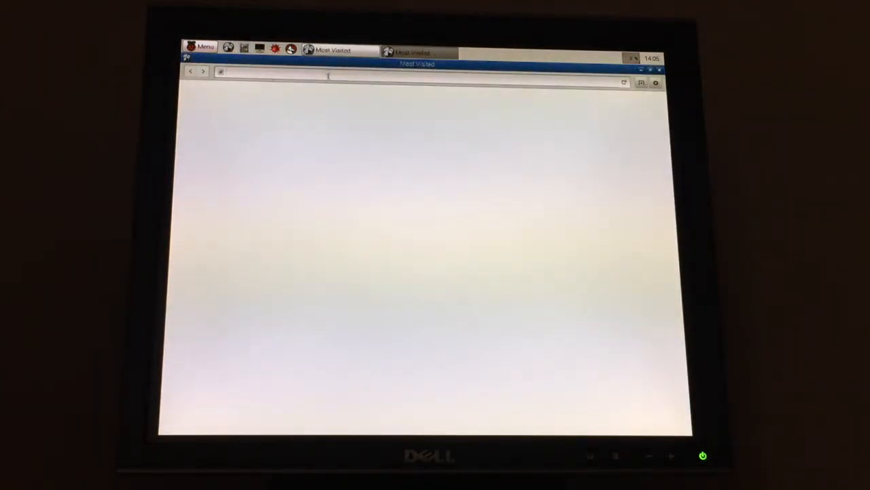
type("goog")
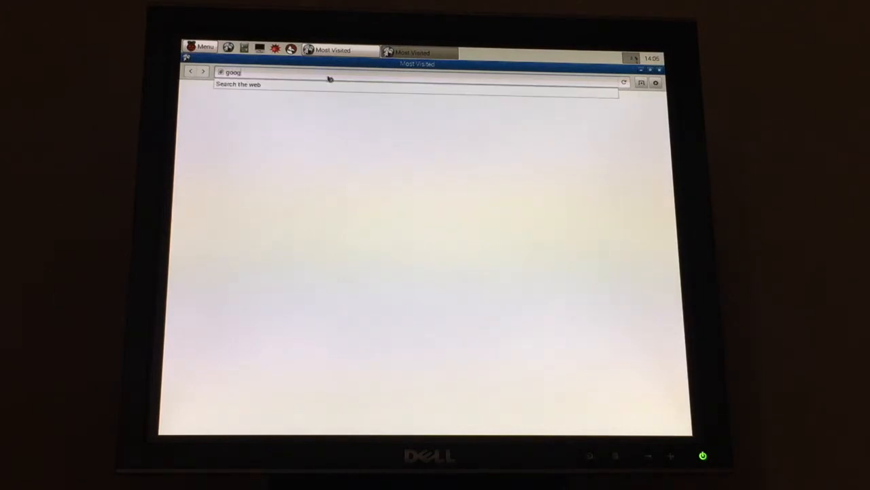
type("le")
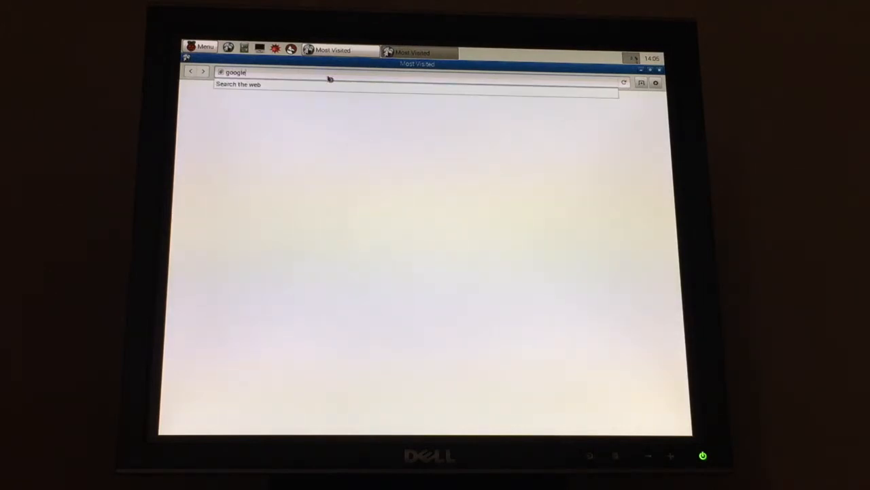
type(".com")
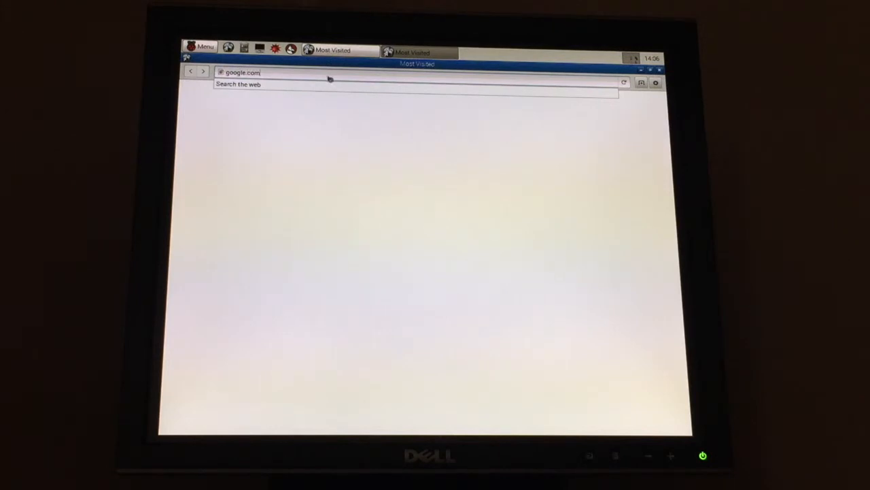
key("Return")
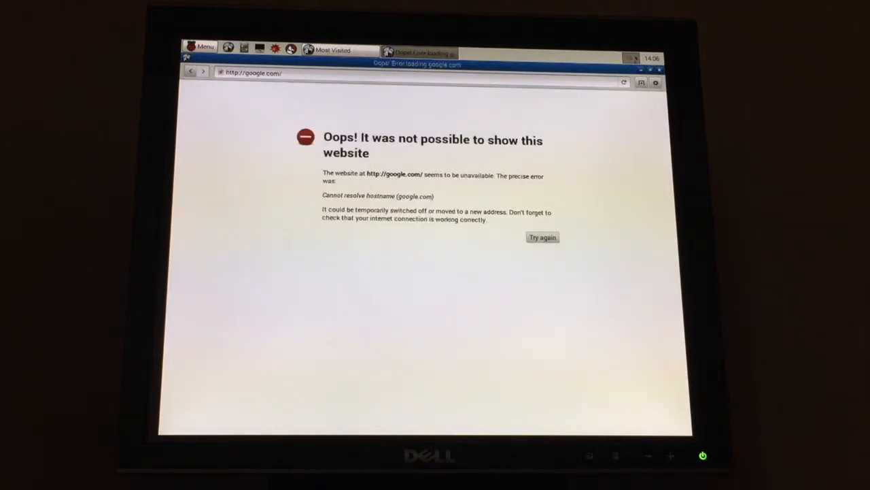